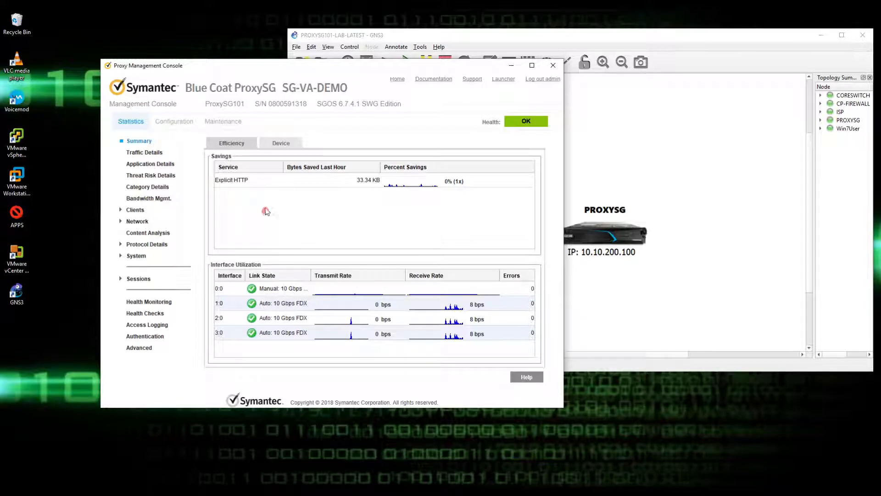
# Step: Go to Maintenance > Upgrade and start an upload of a system image from a local file
pyautogui.click(222, 121)
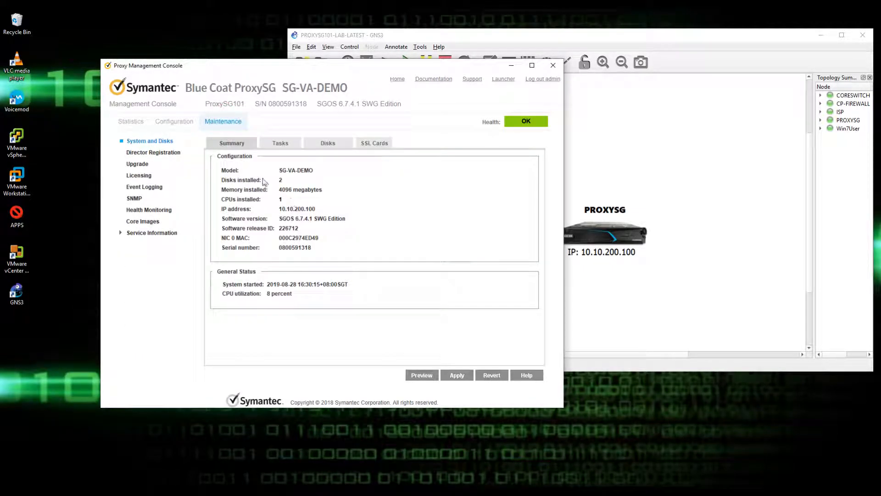
pyautogui.click(137, 164)
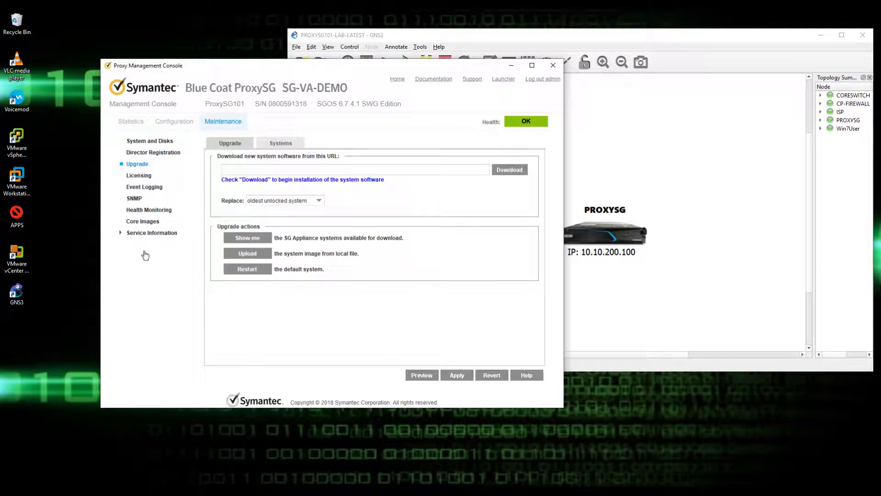
pyautogui.click(247, 253)
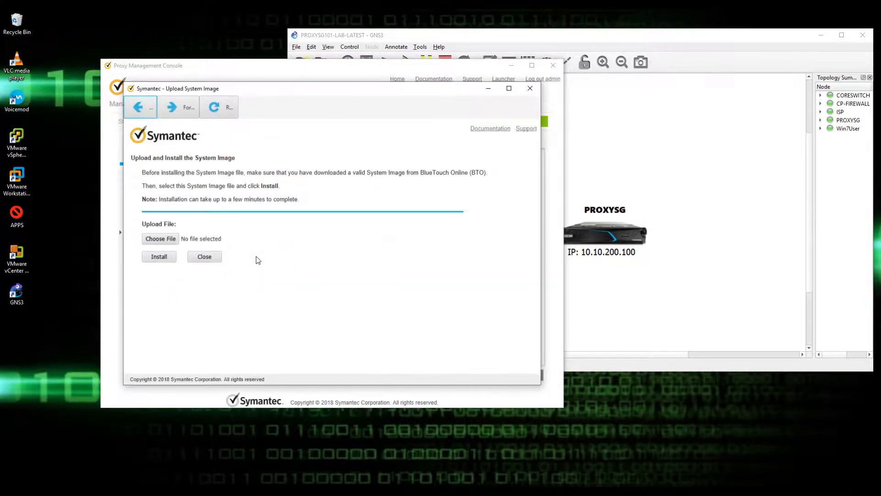
# Step: Search Downloads for '.bc' and choose ProxySG_6.7.4.9-240916.bcsi as the upload file
pyautogui.click(160, 239)
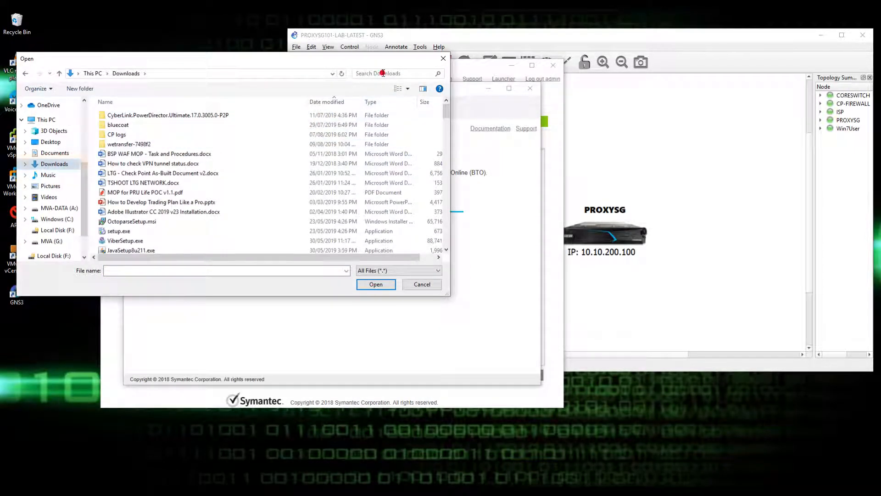
pyautogui.click(394, 73)
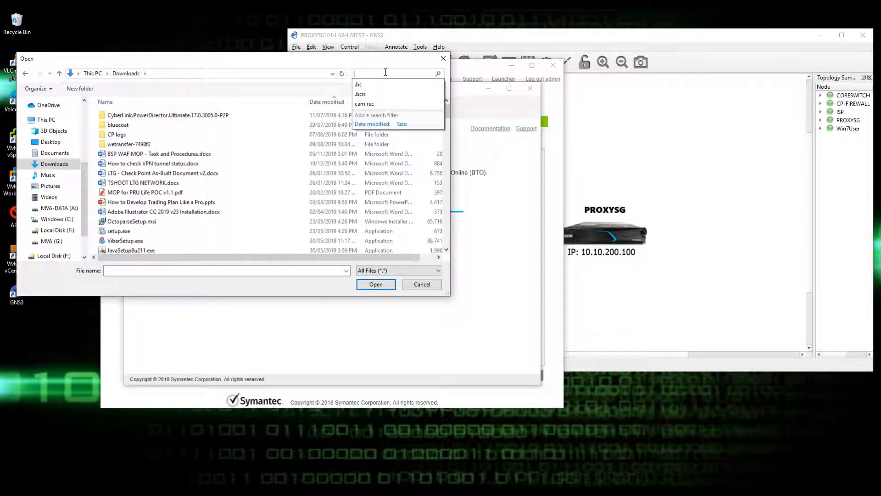
pyautogui.write('.bc')
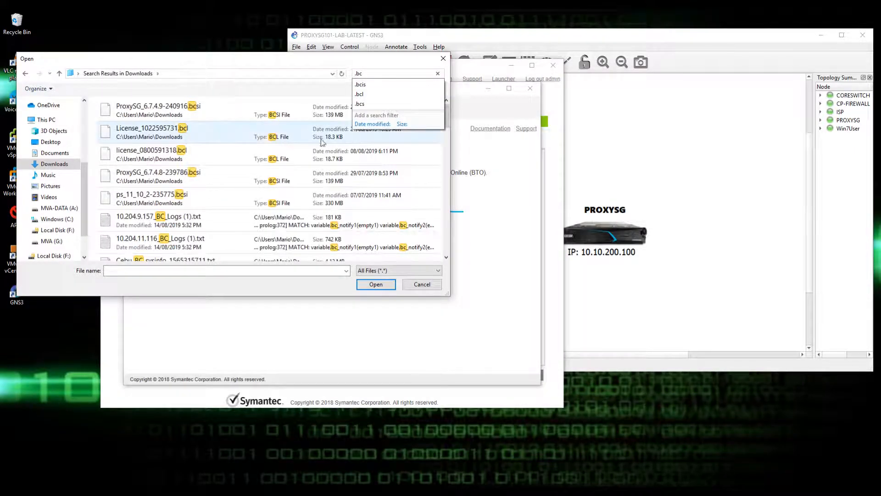
pyautogui.click(157, 110)
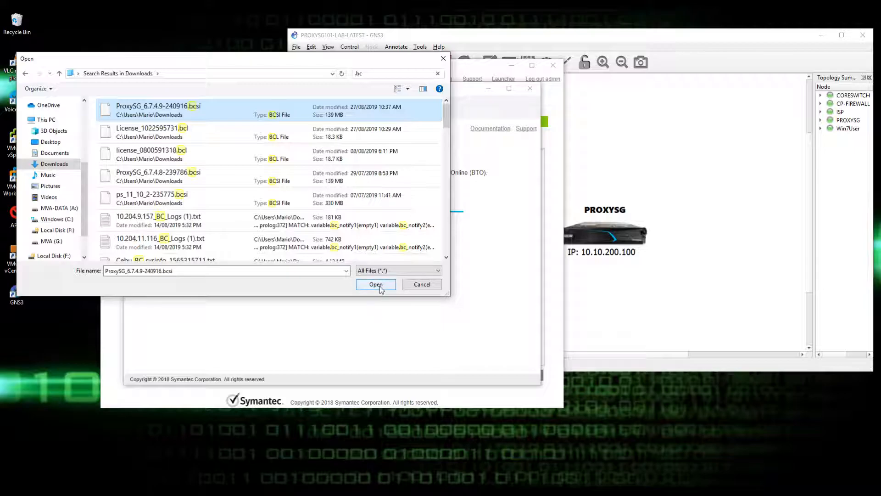
pyautogui.click(375, 283)
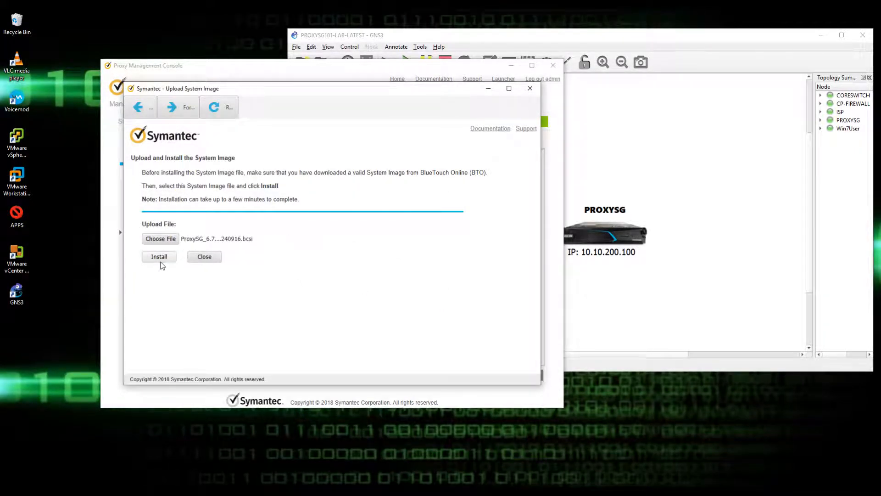
pyautogui.click(158, 256)
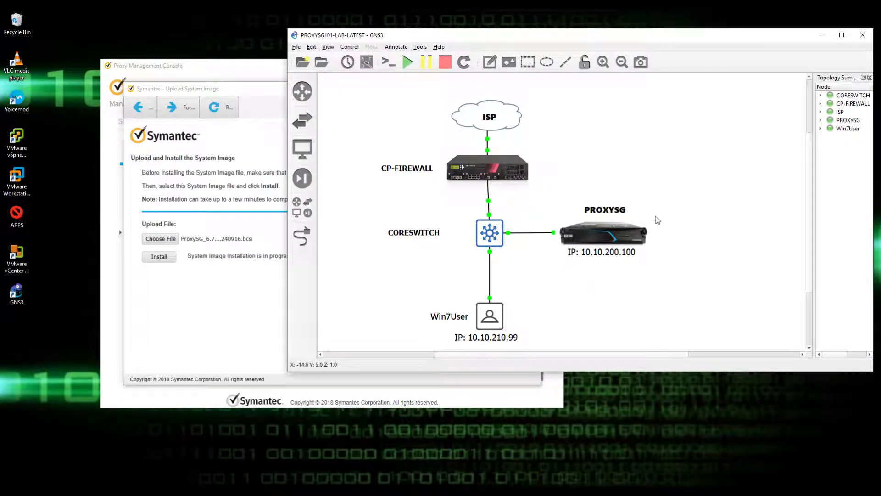
pyautogui.moveTo(618, 177)
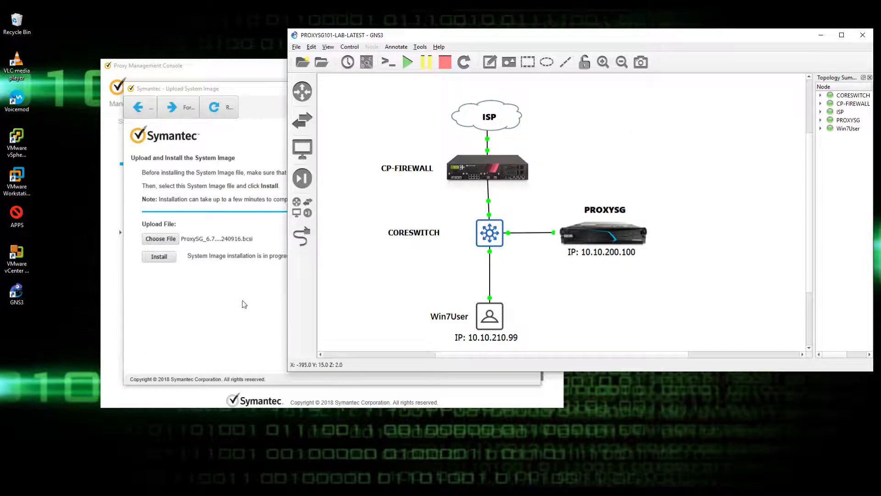
pyautogui.moveTo(701, 280)
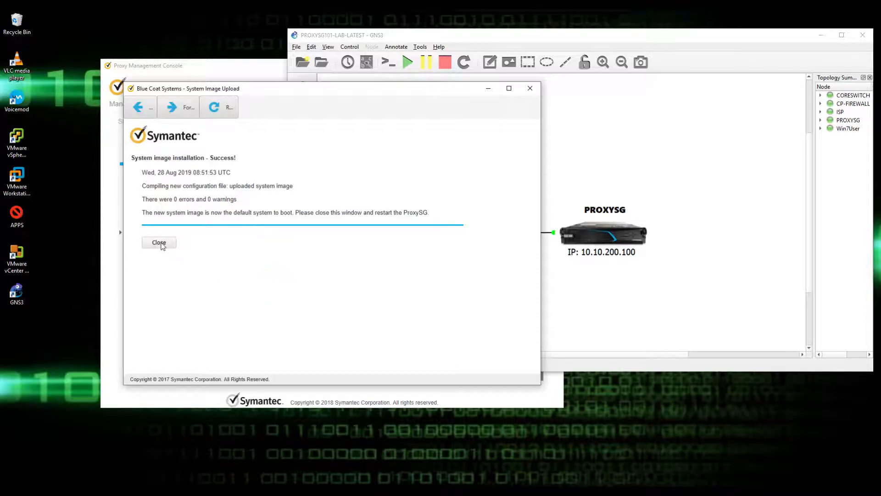
# Step: Dismiss the success notice and view the default boot system choices under System and Disks > Tasks
pyautogui.click(159, 242)
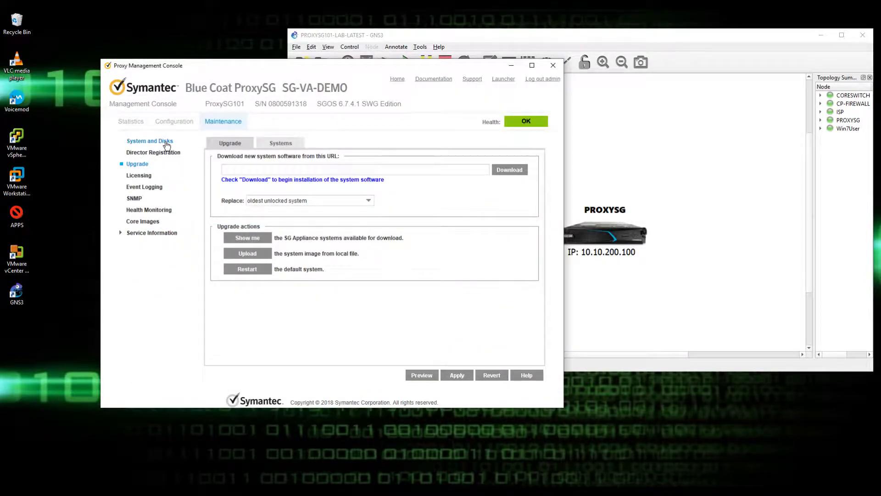
pyautogui.click(150, 140)
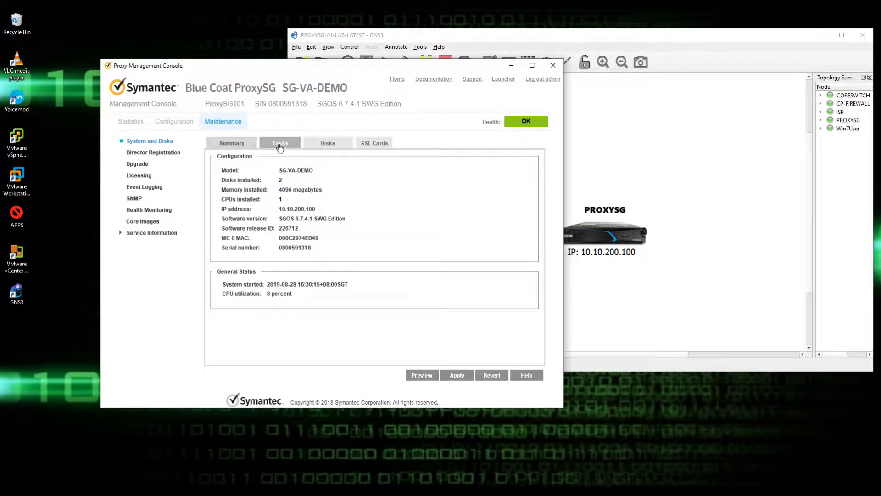
pyautogui.click(280, 143)
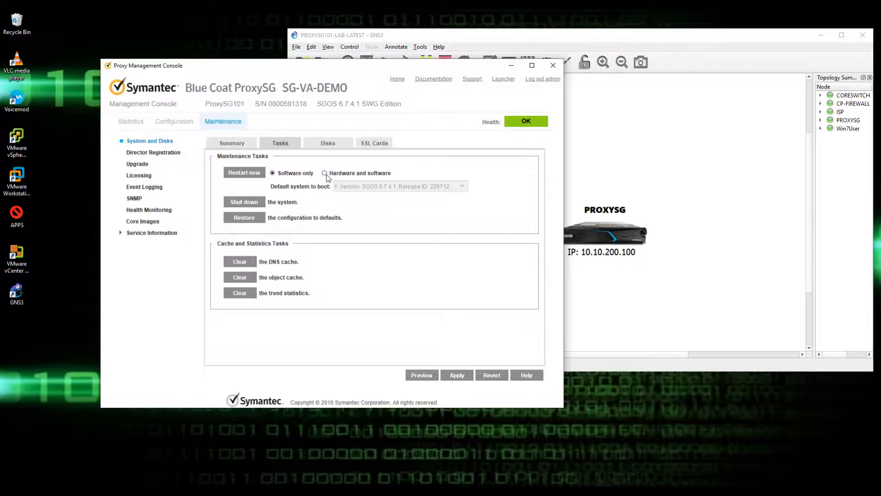
pyautogui.click(324, 173)
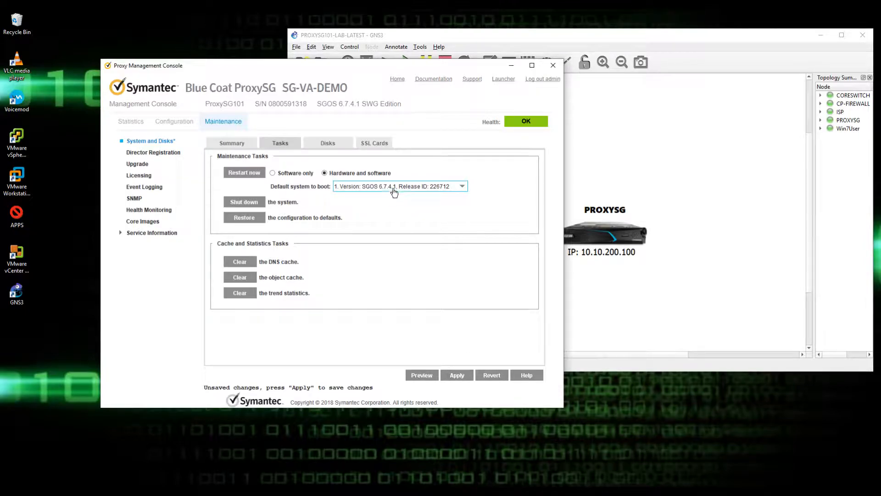
pyautogui.click(461, 187)
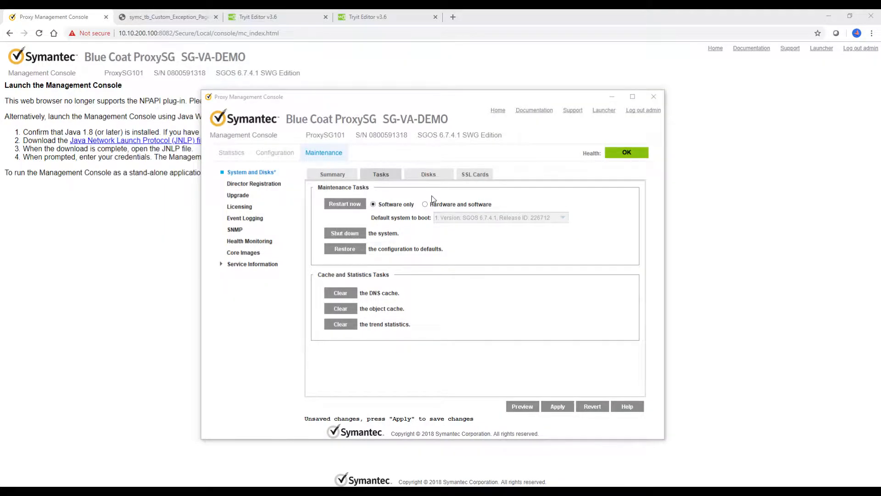
# Step: Toggle the restart option between hardware-and-software and software-only, then apply the changes to the appliance
pyautogui.click(425, 204)
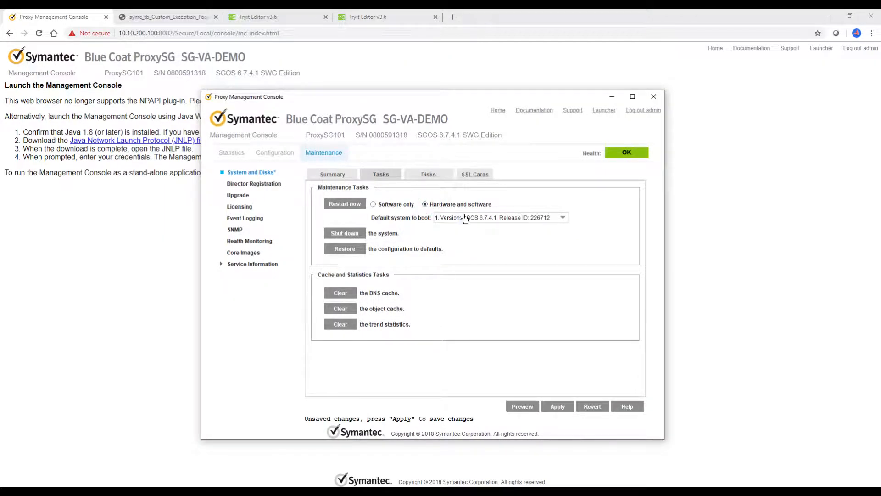
pyautogui.click(562, 218)
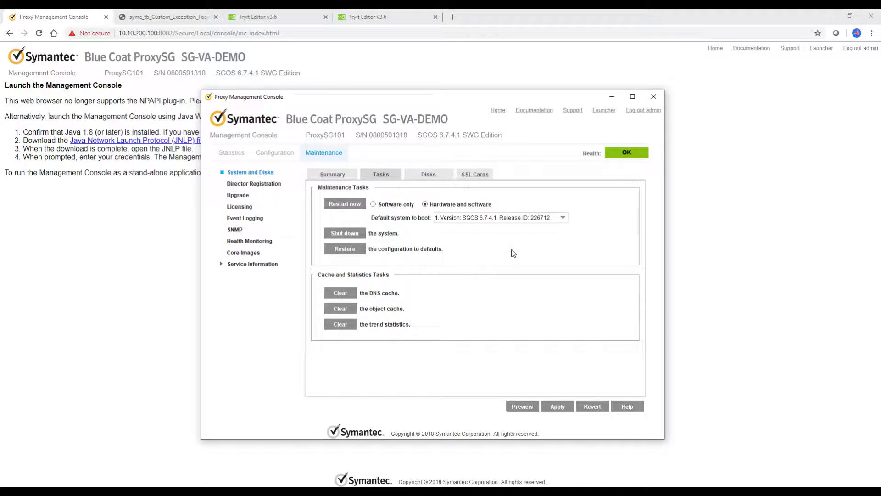
pyautogui.click(374, 204)
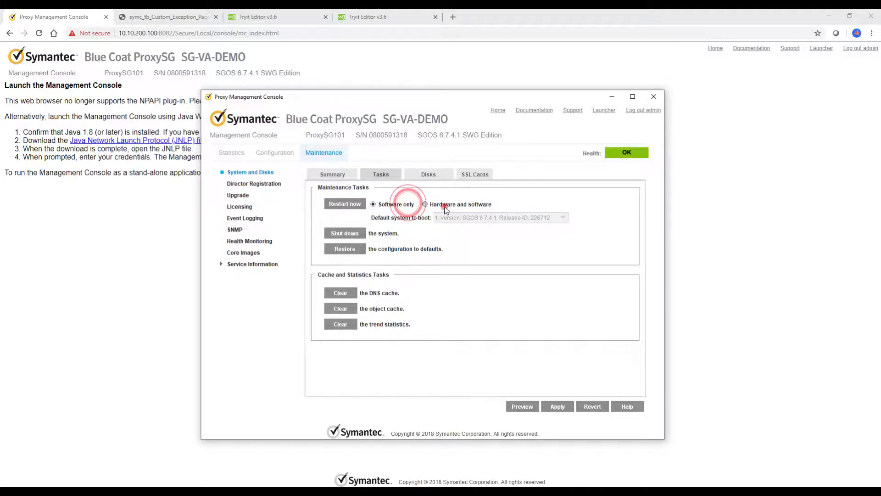
pyautogui.click(425, 204)
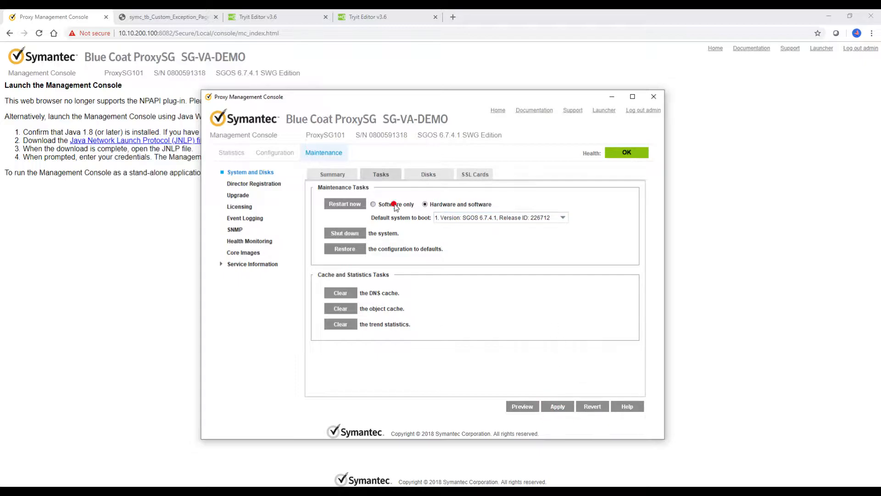
pyautogui.click(558, 405)
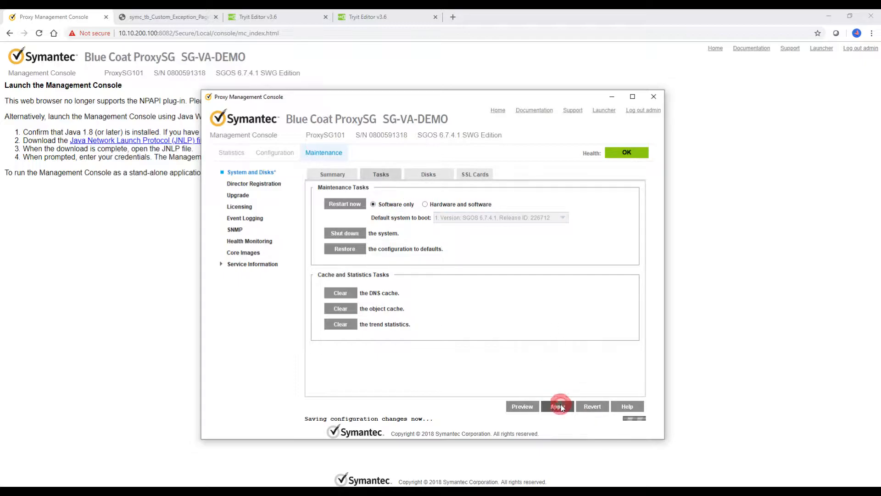
pyautogui.click(557, 405)
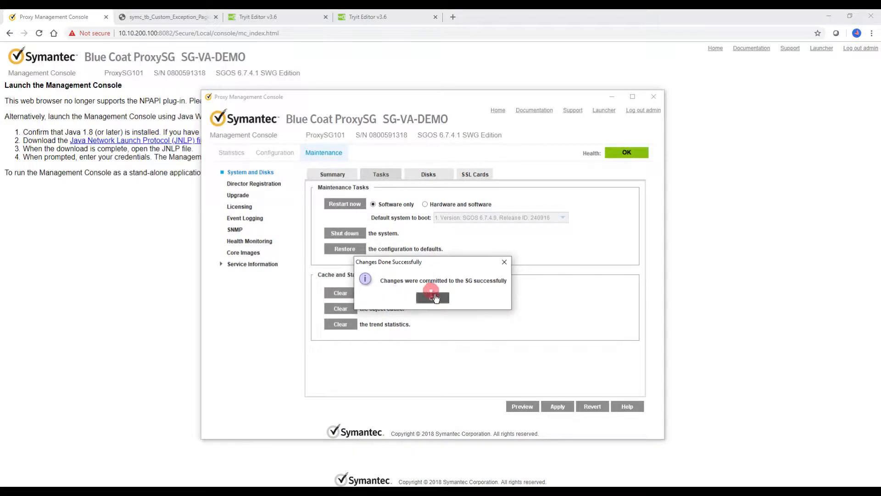
# Step: Apply a hardware-and-software restart and keep SGOS 6.7.4.9 release 240916 as the default boot system
pyautogui.click(433, 297)
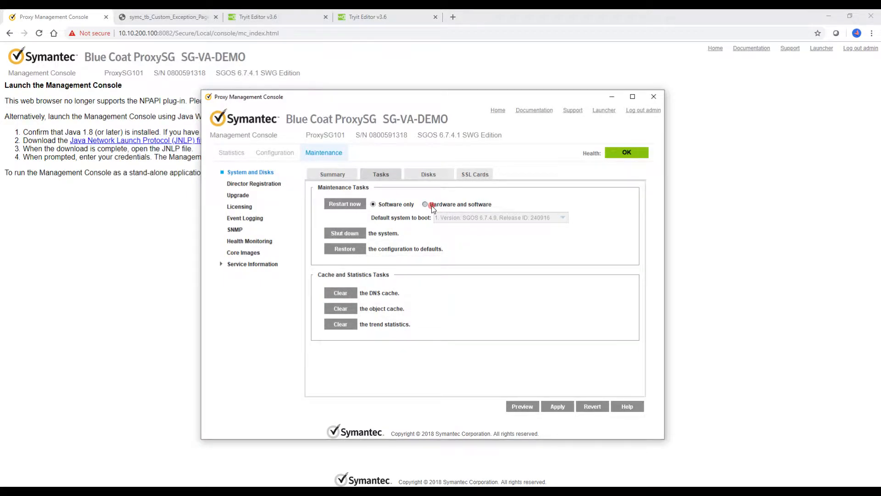
pyautogui.click(425, 203)
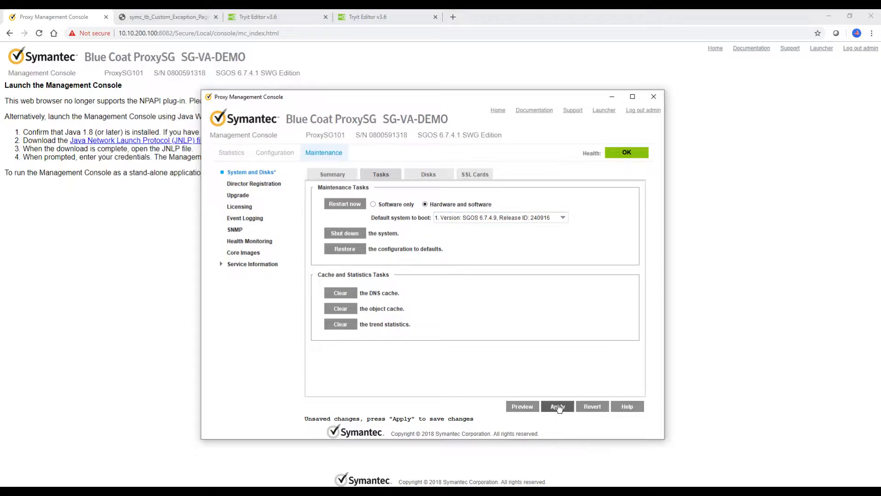
pyautogui.click(557, 406)
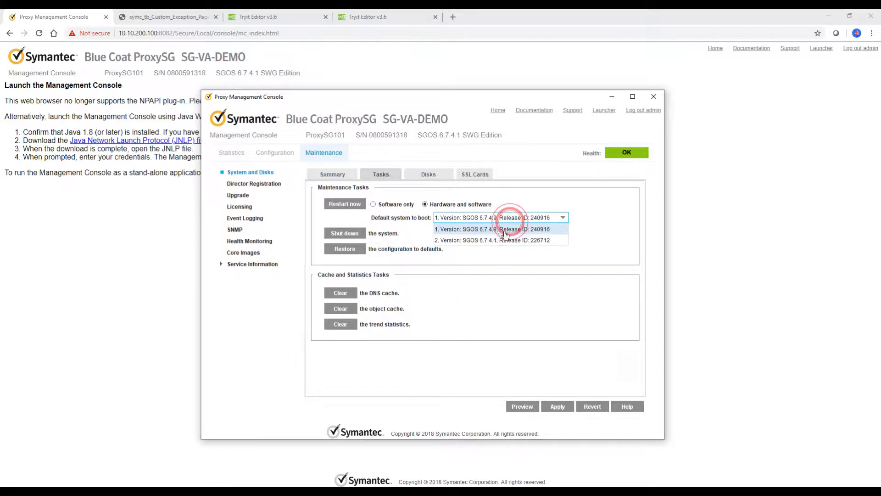
pyautogui.click(497, 228)
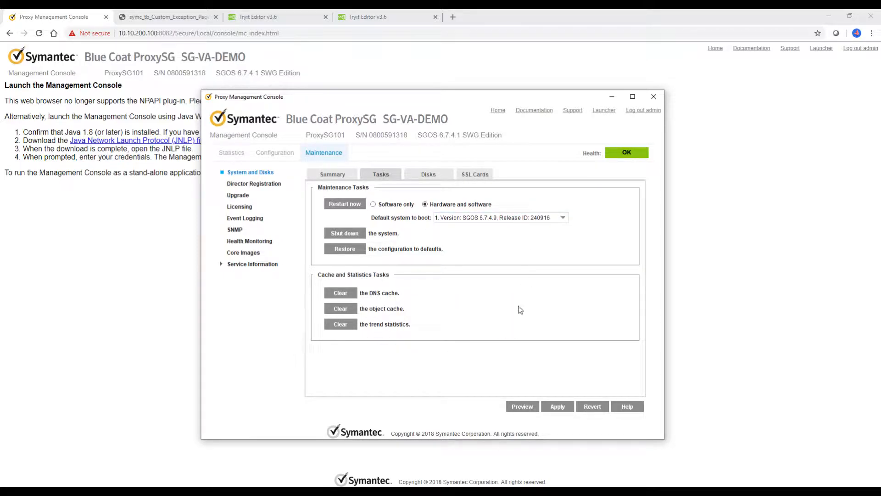